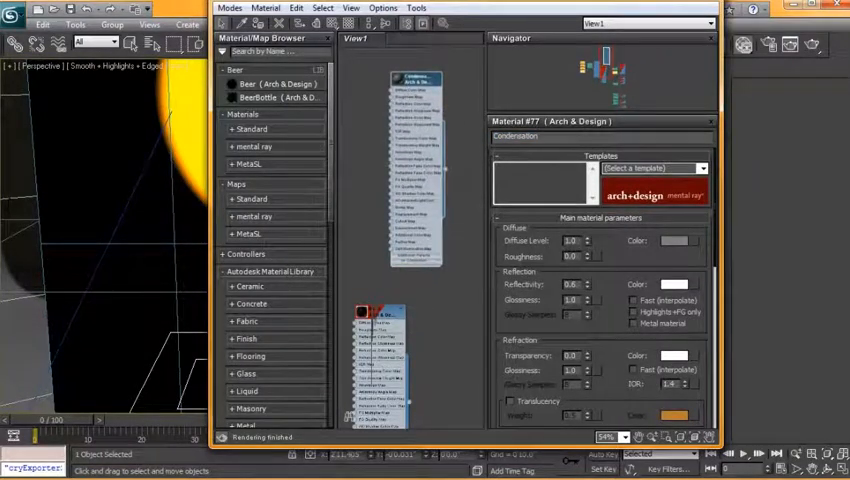
mouse_move(675, 240)
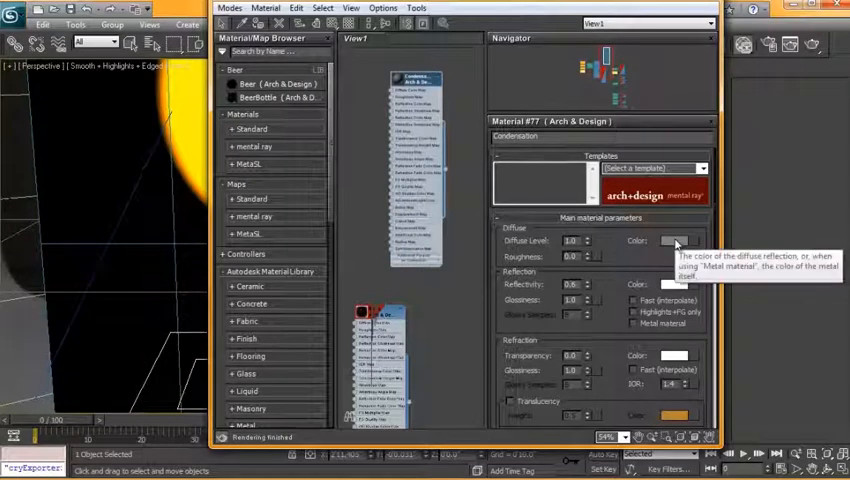
- Give the Condensation material a black diffuse colour with full reflectivity and transparency
click(674, 240)
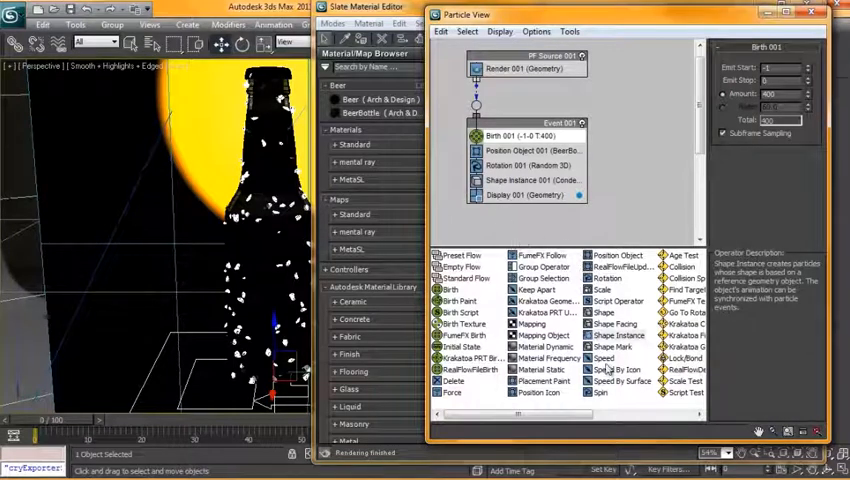
- Add a Material Static operator to Event 001 below Shape Instance
click(540, 347)
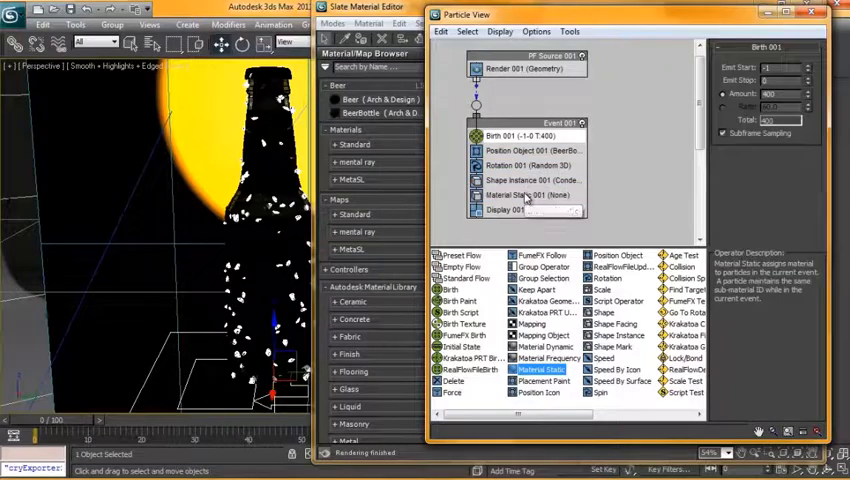
click(527, 195)
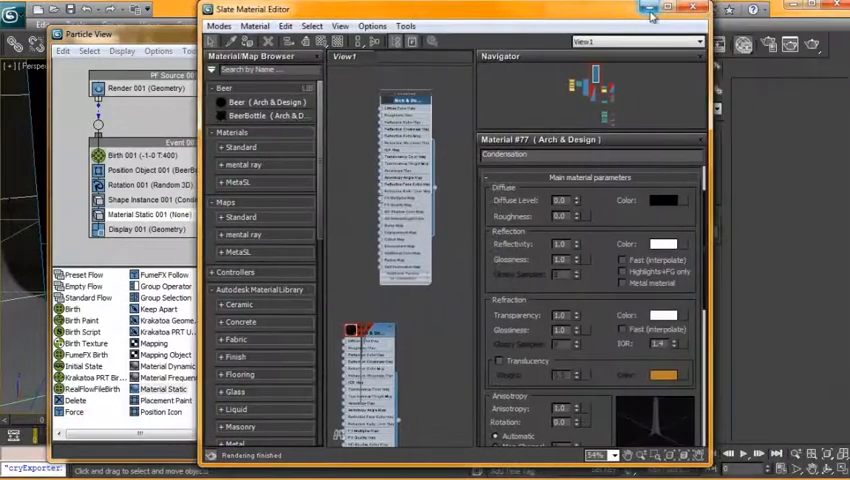
- Render the Camera001 view of the droplet-covered Budweiser bottle
click(692, 8)
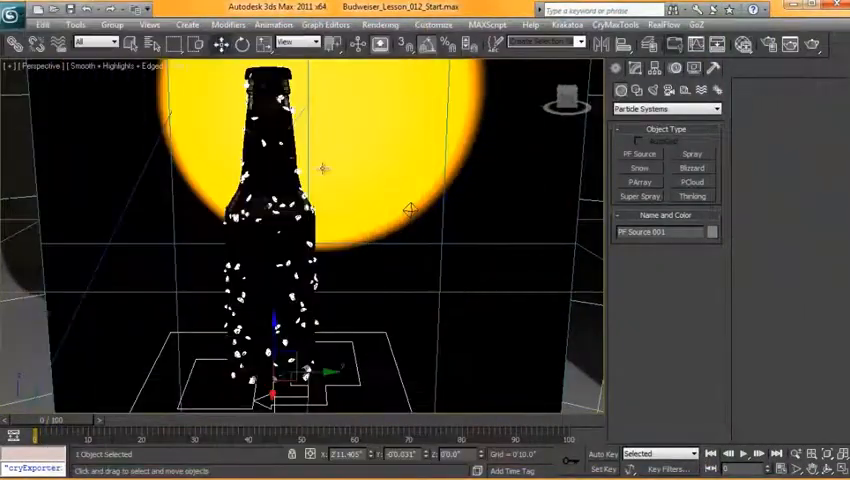
click(40, 66)
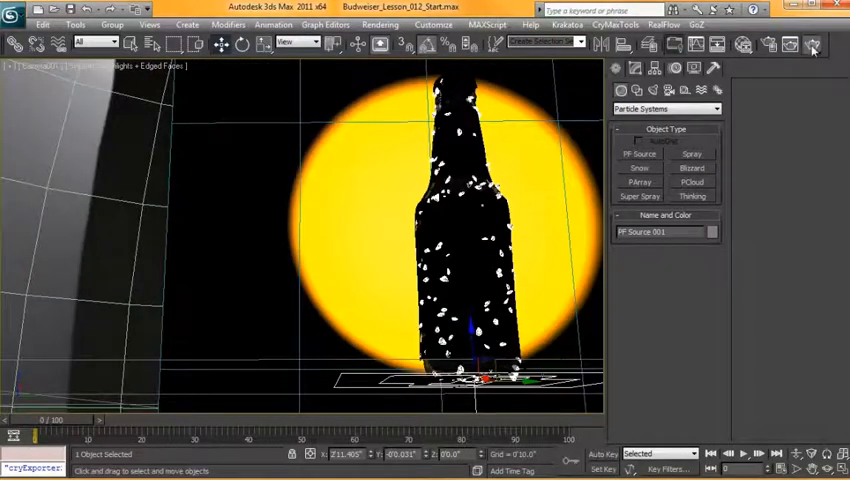
click(813, 47)
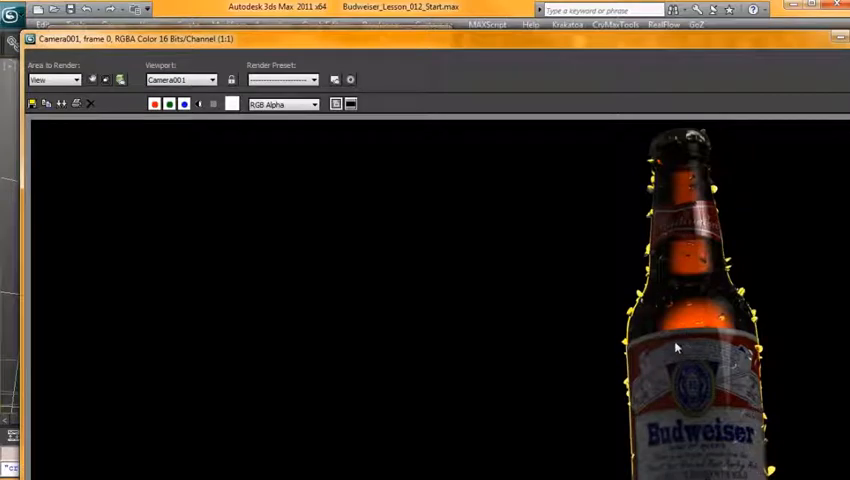
mouse_move(700, 210)
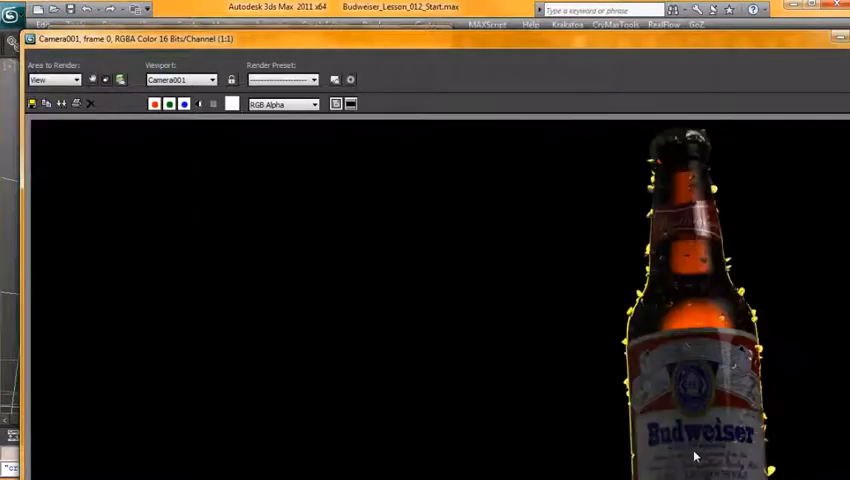
mouse_move(648, 130)
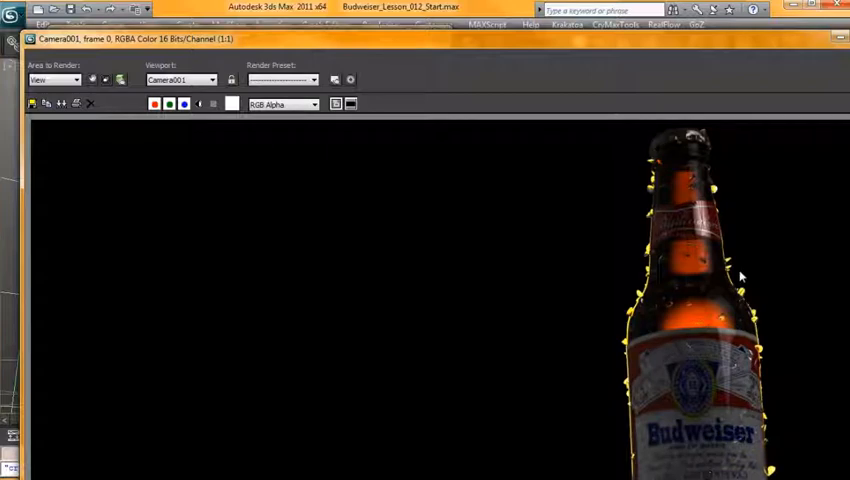
mouse_move(640, 258)
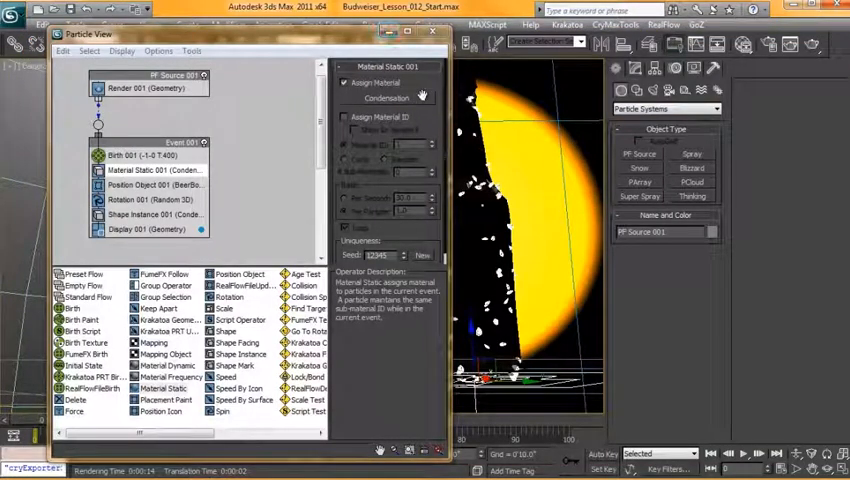
- Assign Condensation to Material Static 001 and close Particle View
click(433, 33)
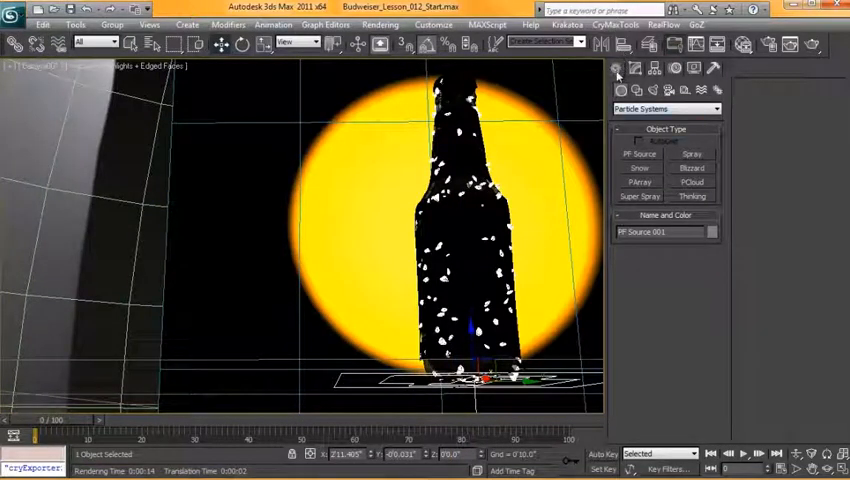
- Draw a Box001 primitive in the Front viewport to the left of the bottle
click(665, 109)
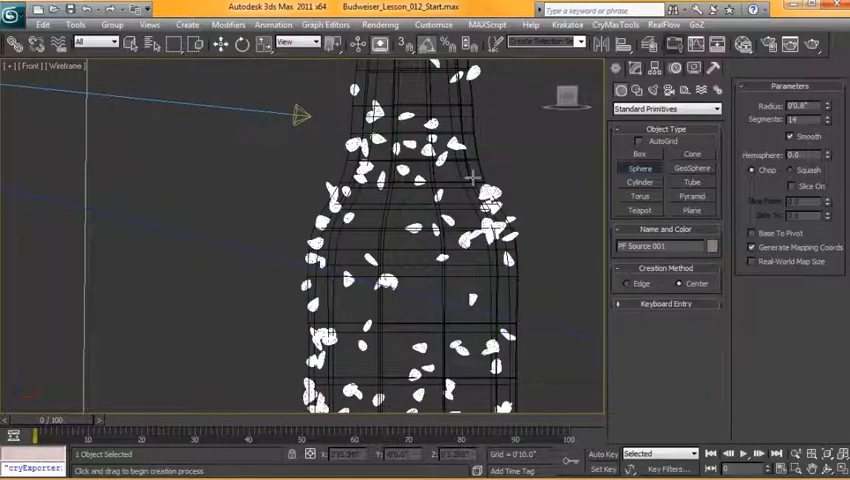
click(640, 154)
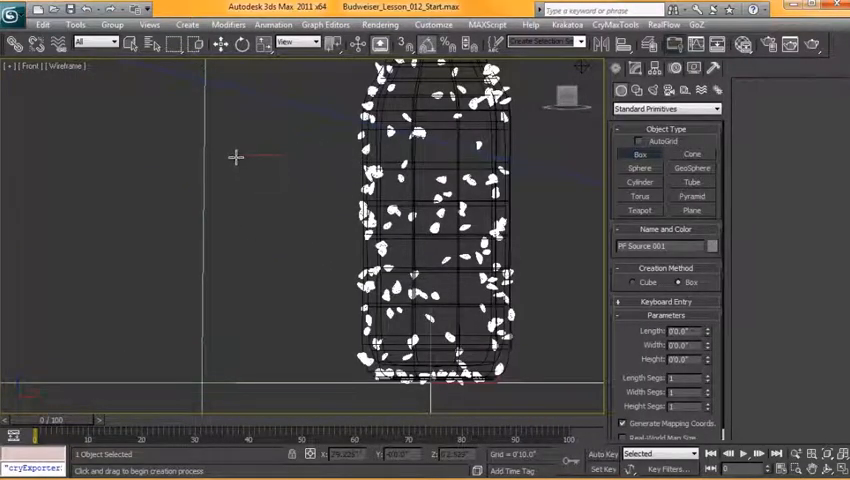
drag(237, 158, 323, 247)
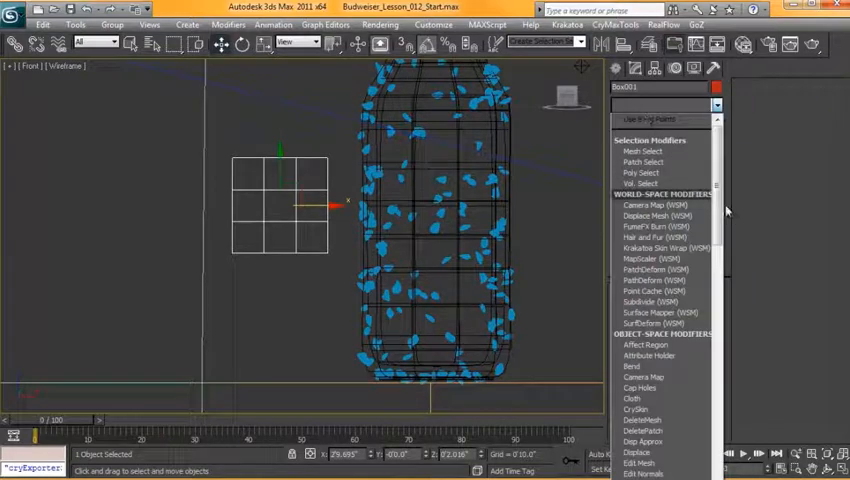
- Move the FFD 3x3x3 control points to curve the ice cube along the bottle
scroll(down, 3)
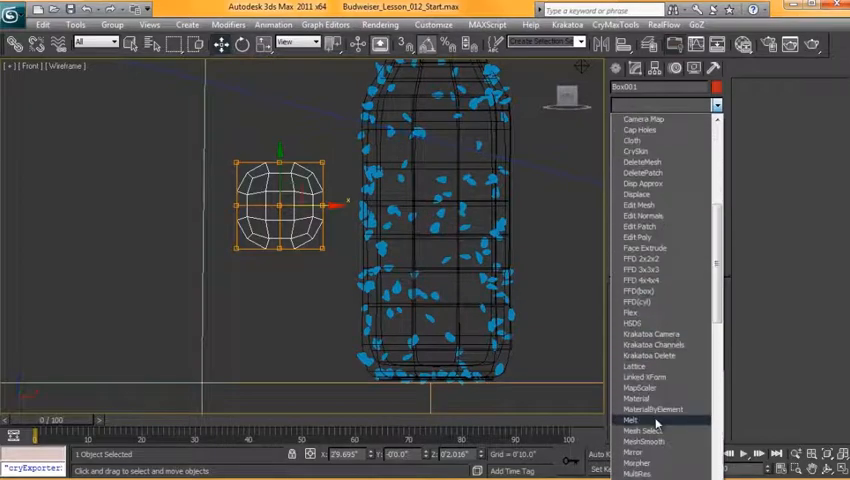
scroll(down, 3)
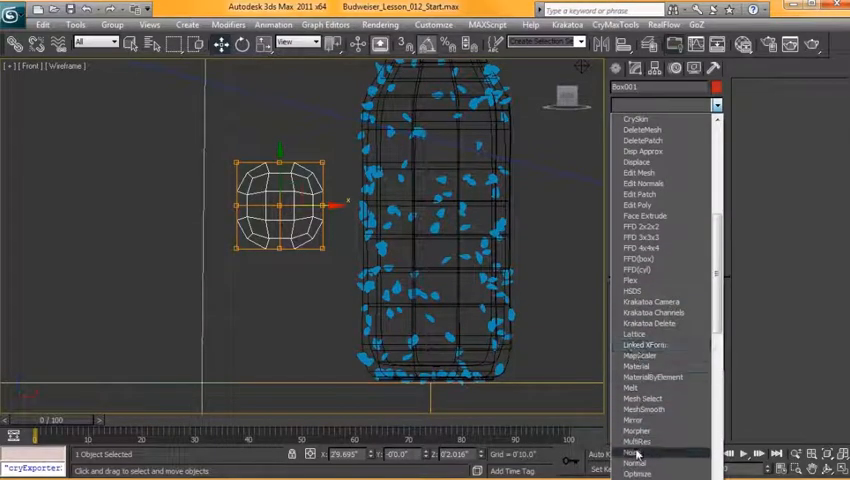
scroll(up, 3)
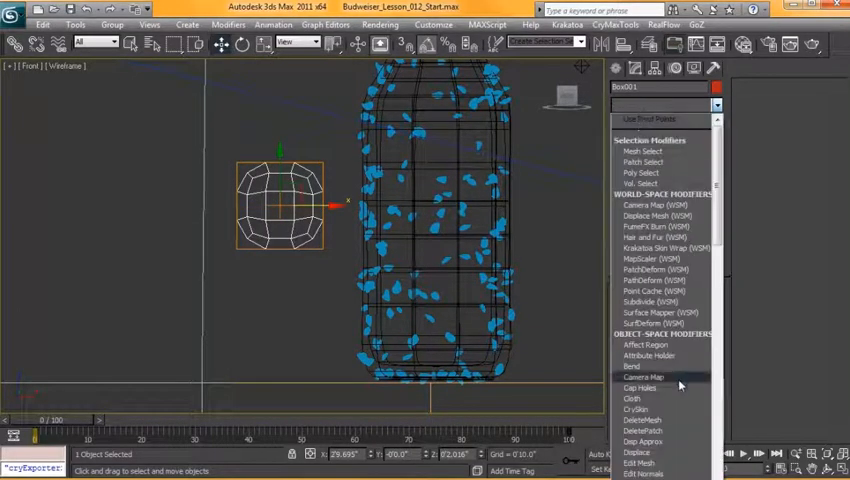
scroll(down, 3)
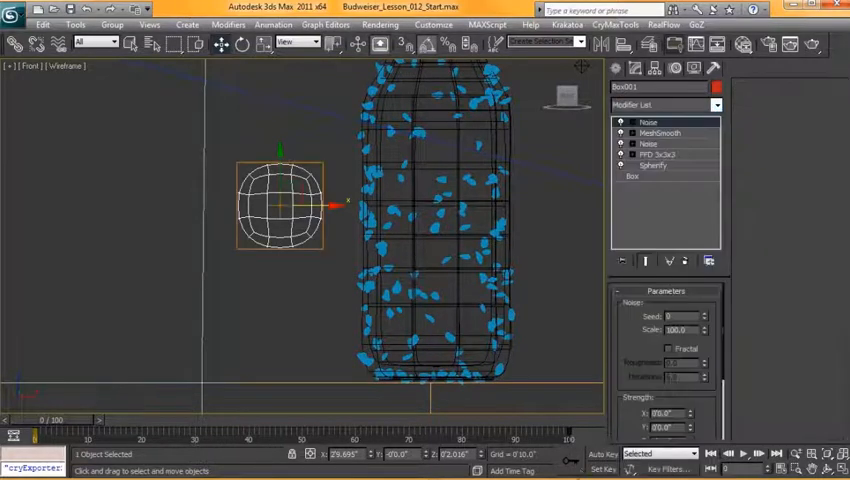
click(657, 154)
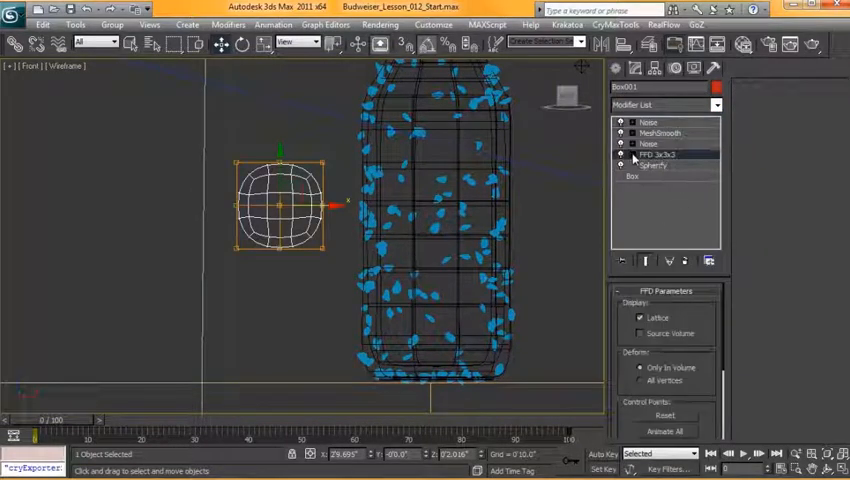
click(622, 154)
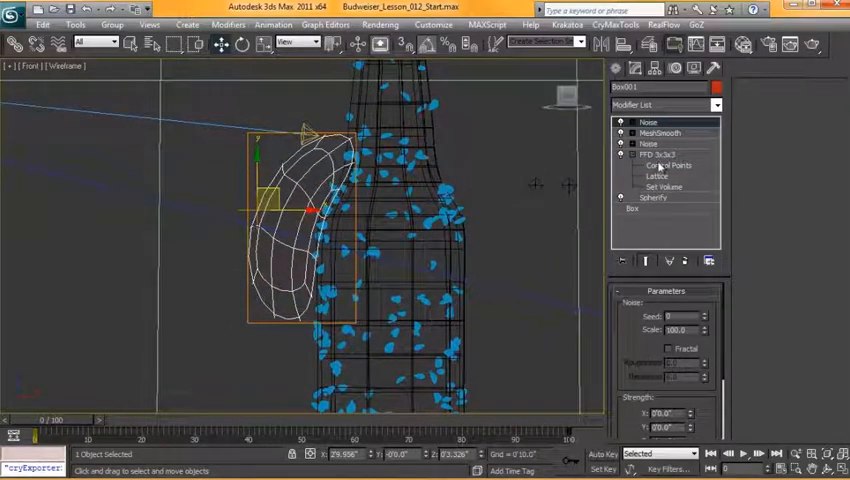
click(670, 165)
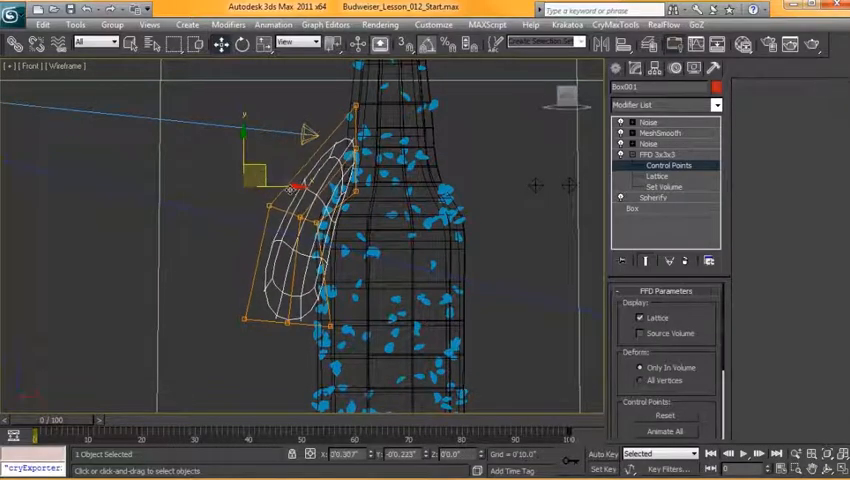
drag(295, 190, 370, 95)
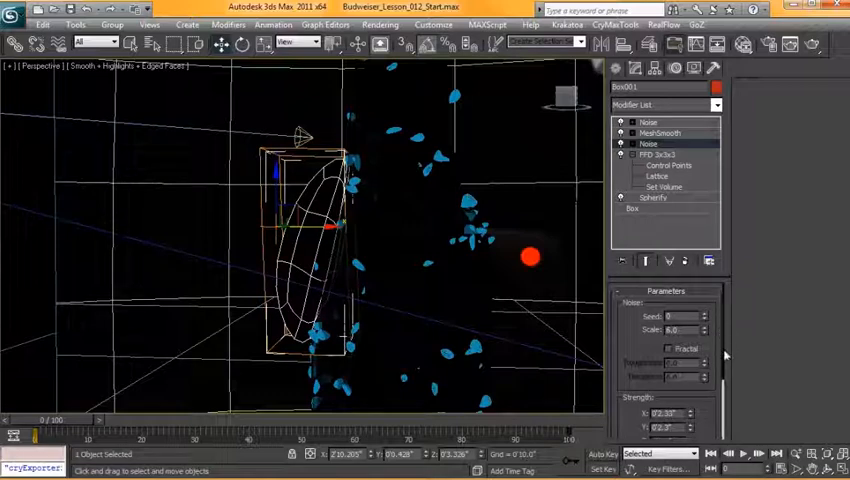
- Set the lower Noise to scale 1.826 with strengths X 1.19 and Y 1.93
scroll(down, 3)
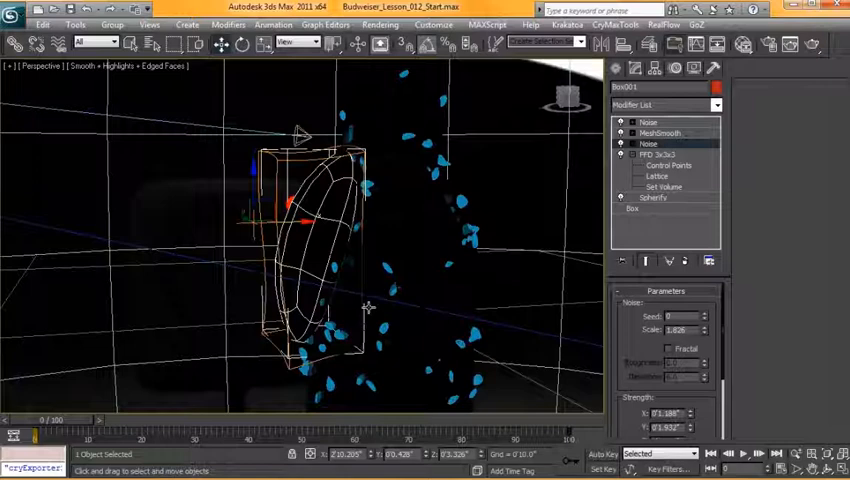
click(649, 143)
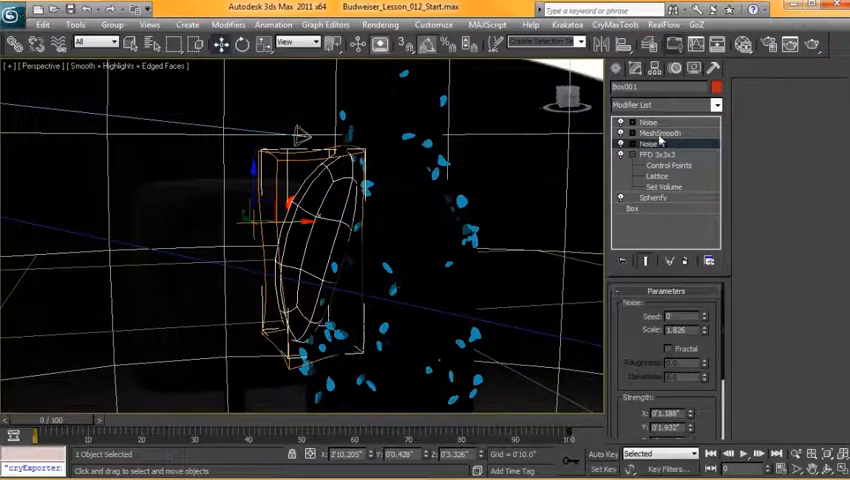
- Set the top Noise scale to 0.323 with small strengths, and MeshSmooth iterations to 1
click(659, 132)
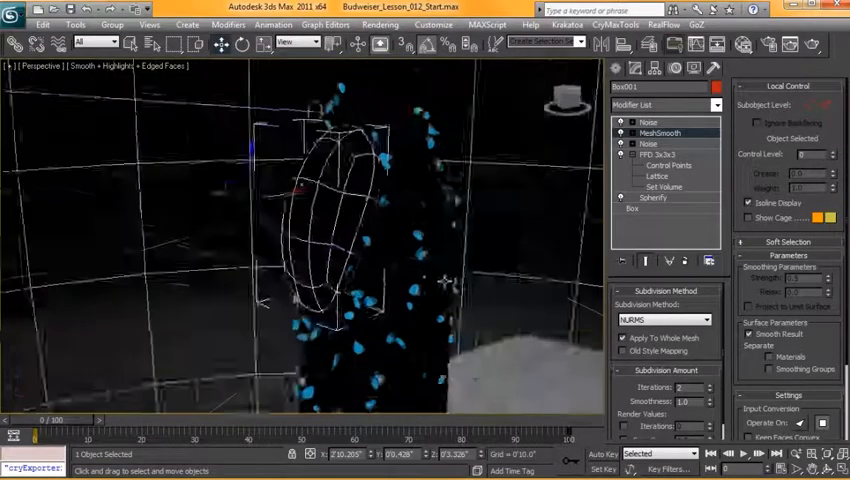
click(648, 122)
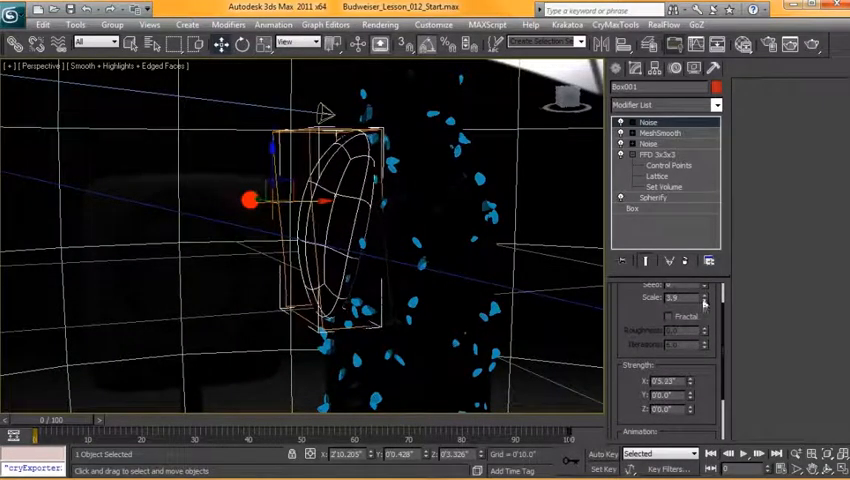
drag(703, 297, 703, 310)
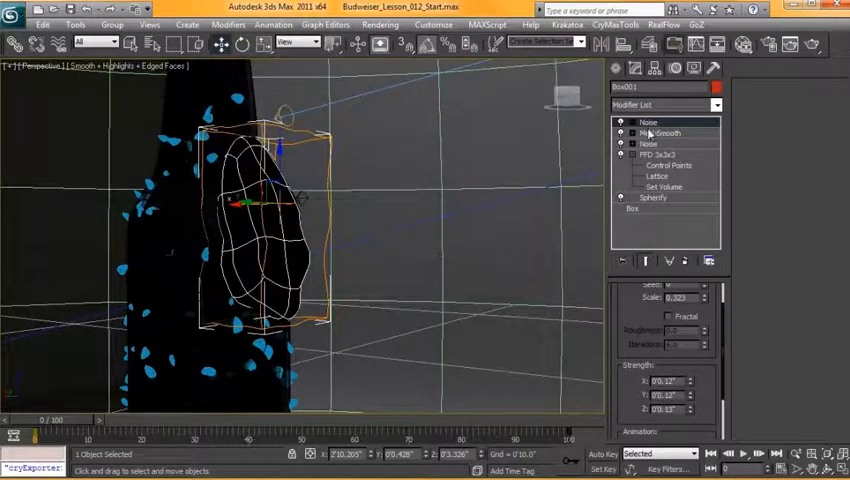
click(660, 132)
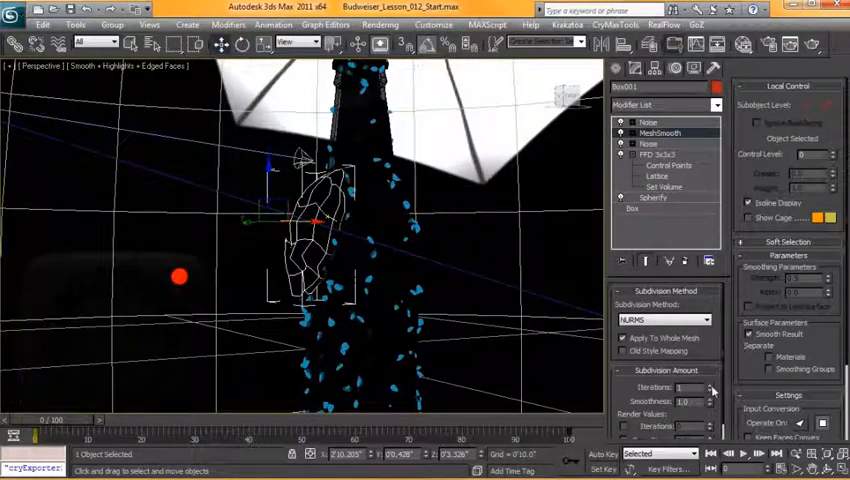
- Raise the top Noise strengths to X 0.22 and Y 0.28
click(648, 122)
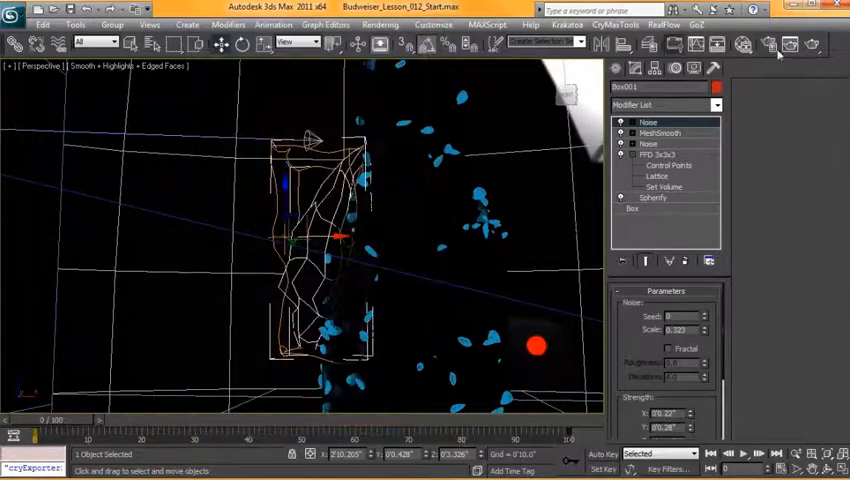
click(771, 43)
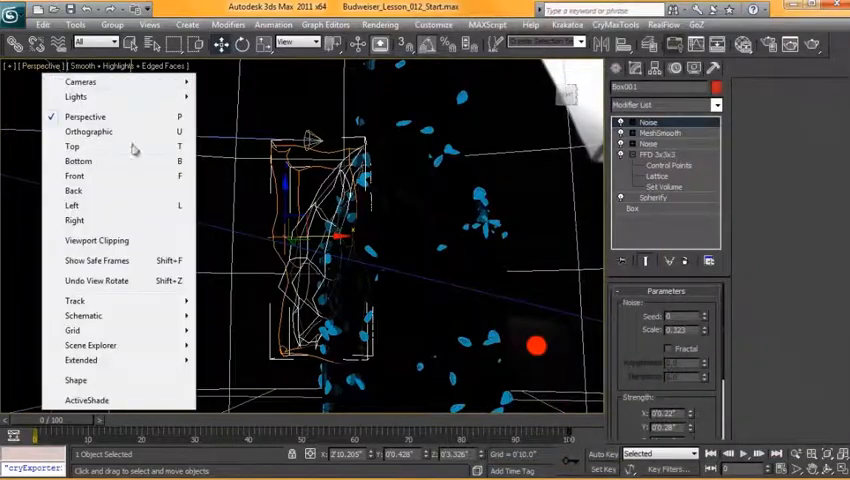
- From the Top view, push the ice cube against the bottle neck's left side
click(72, 147)
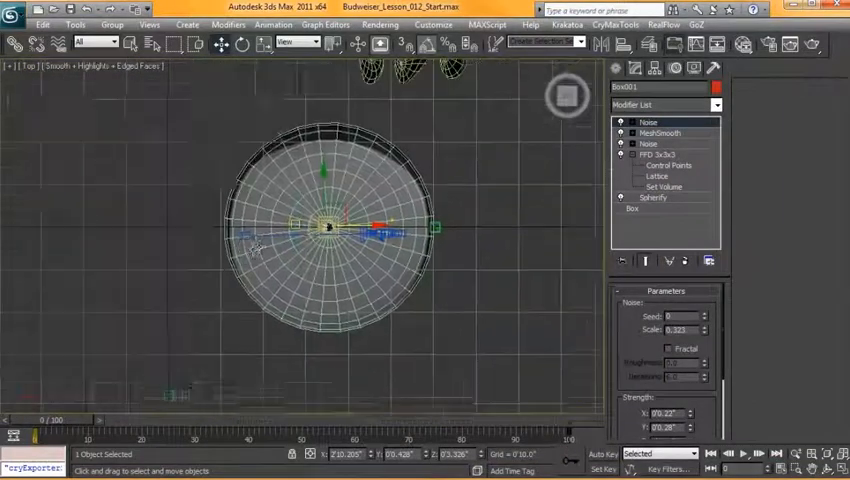
scroll(down, 3)
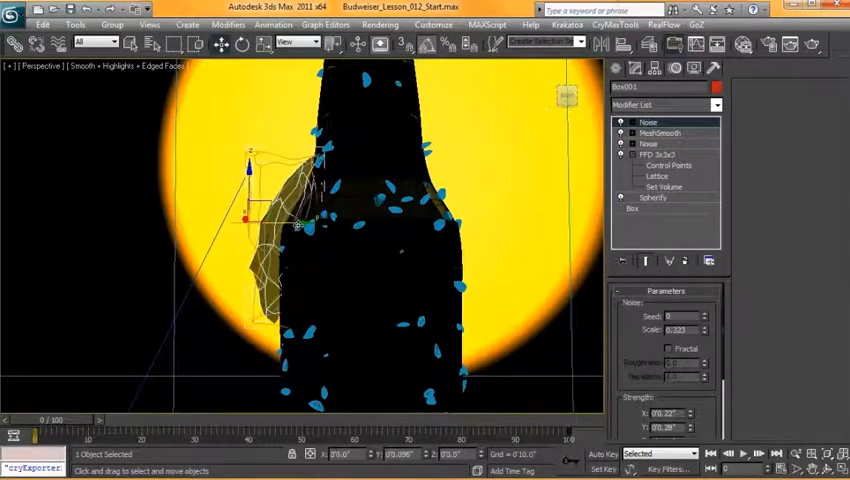
click(40, 66)
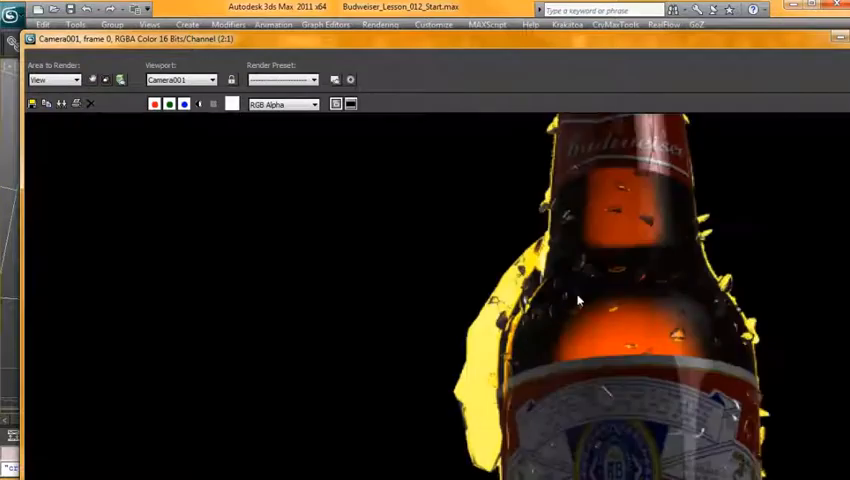
mouse_move(528, 337)
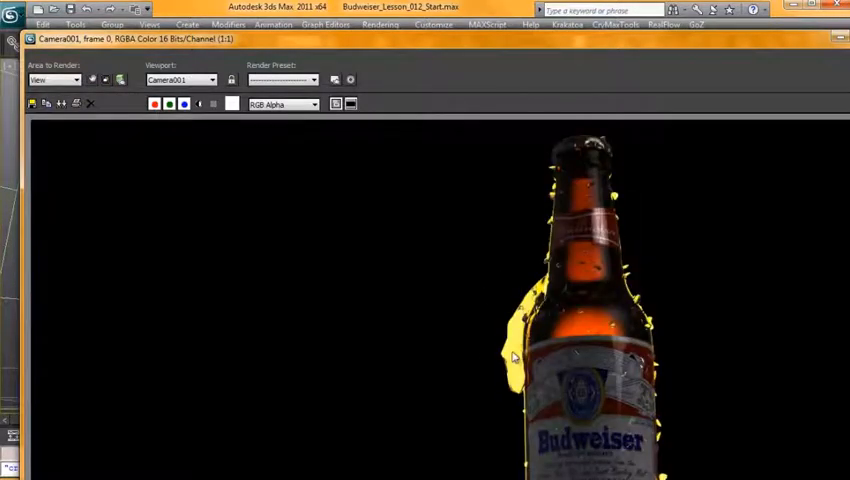
mouse_move(518, 206)
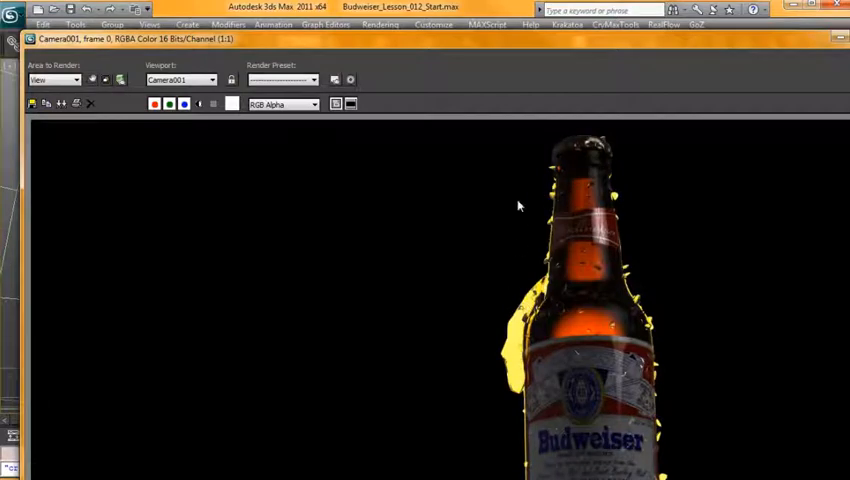